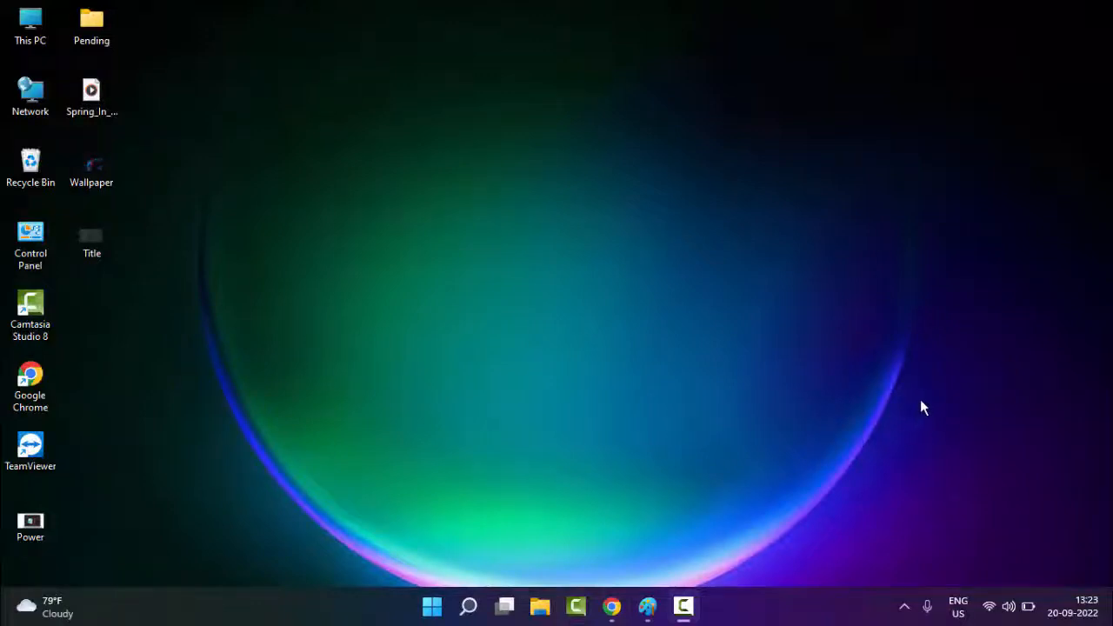
mouse_move(939, 402)
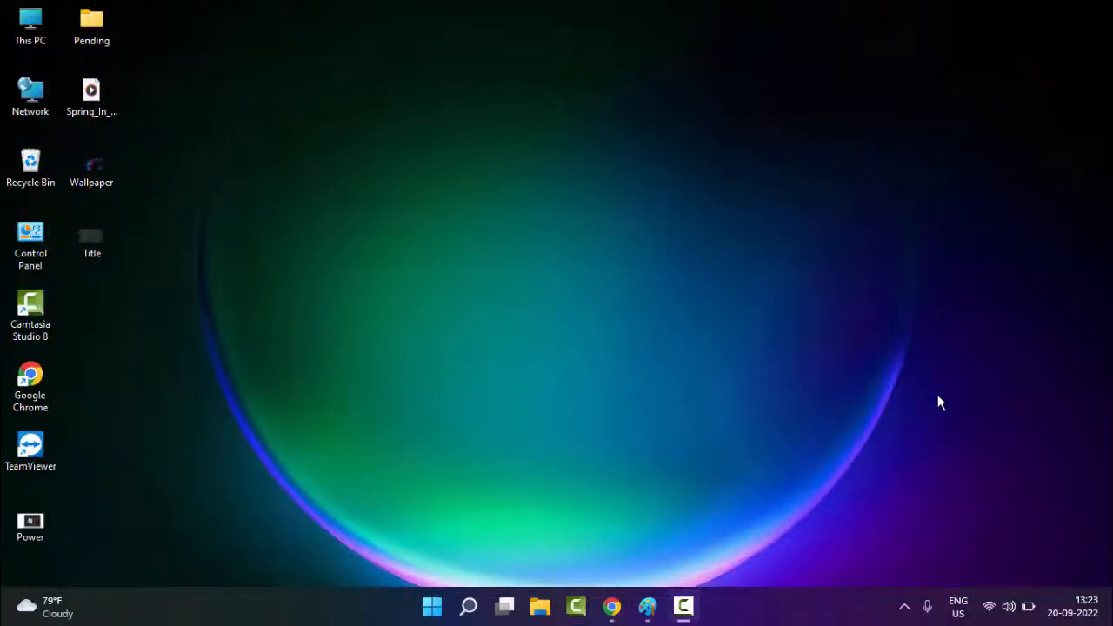
mouse_move(948, 402)
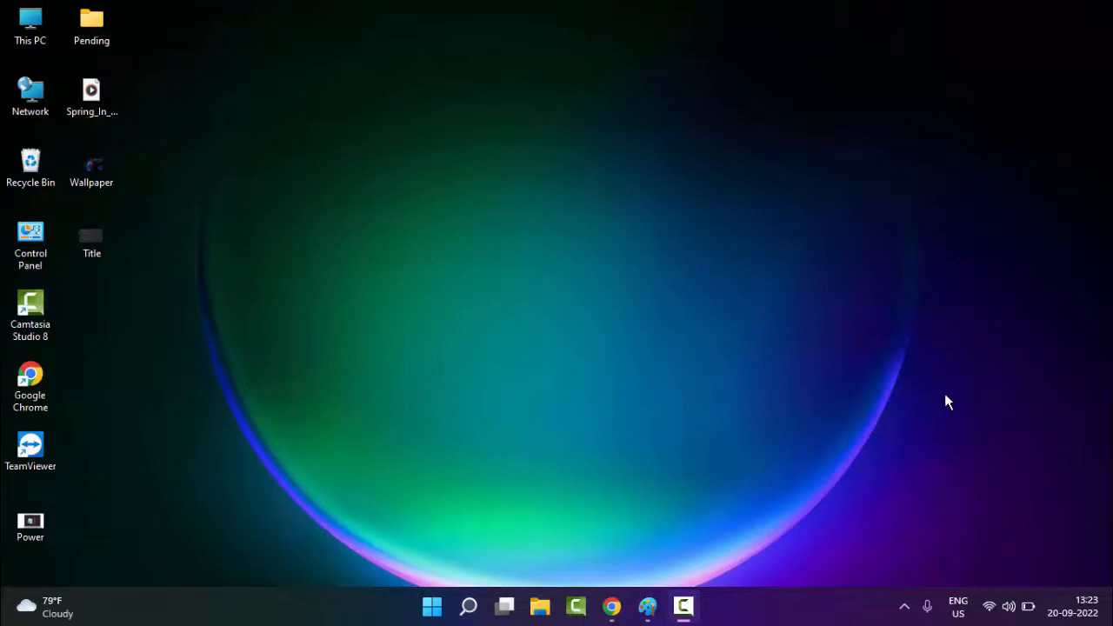
mouse_move(956, 398)
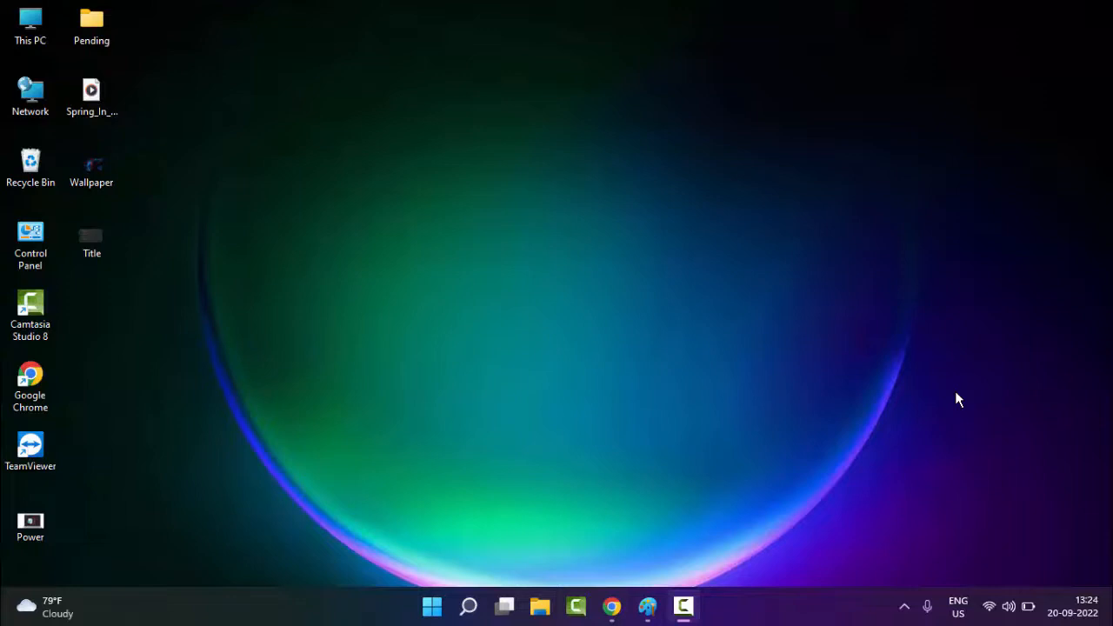
mouse_move(506, 364)
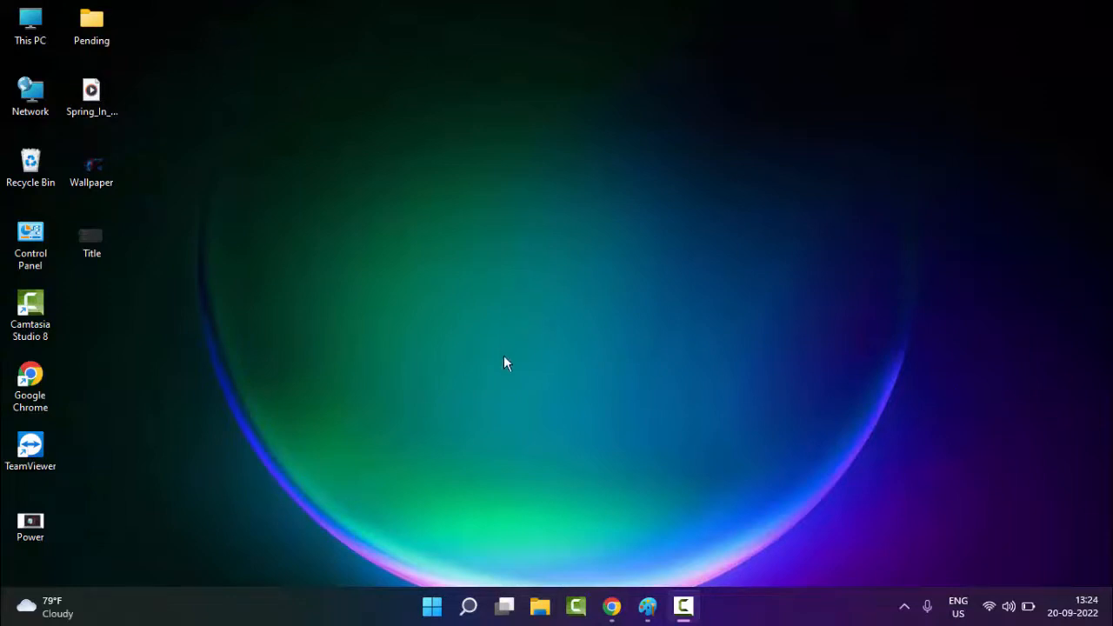
- Open Control Panel in Category view and go to Network and Internet > Network and Sharing Center
left_click(30, 239)
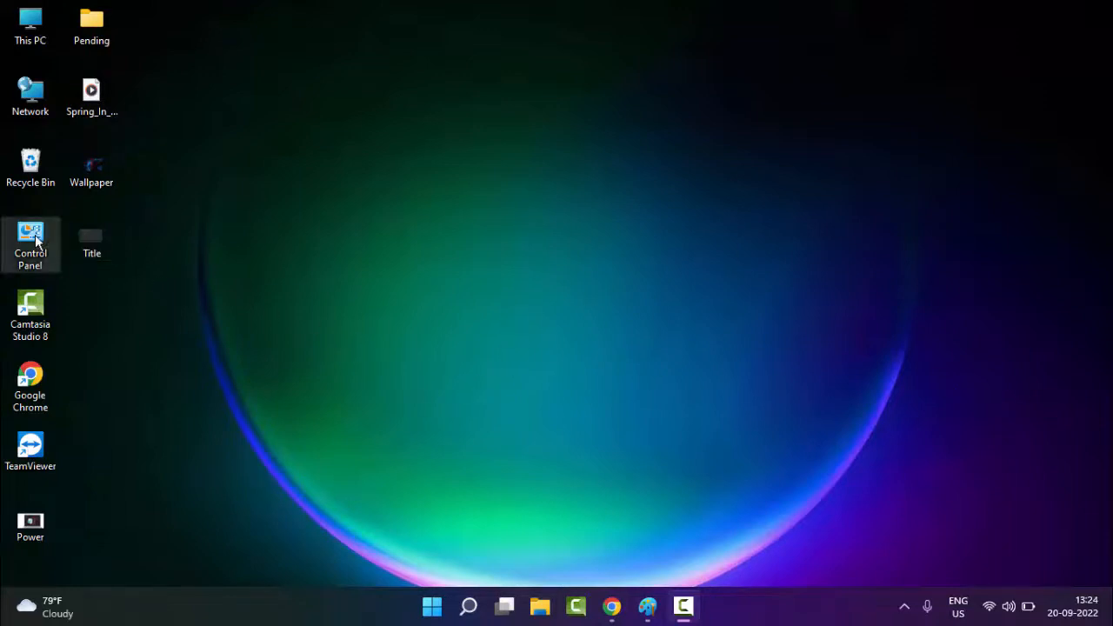
double_click(31, 238)
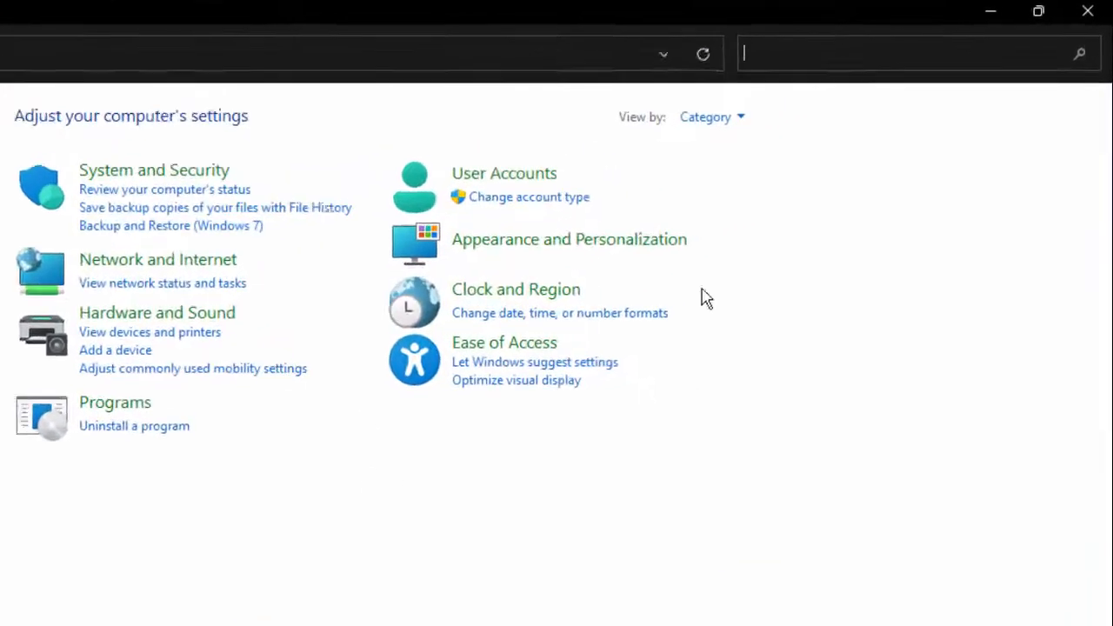
left_click(712, 116)
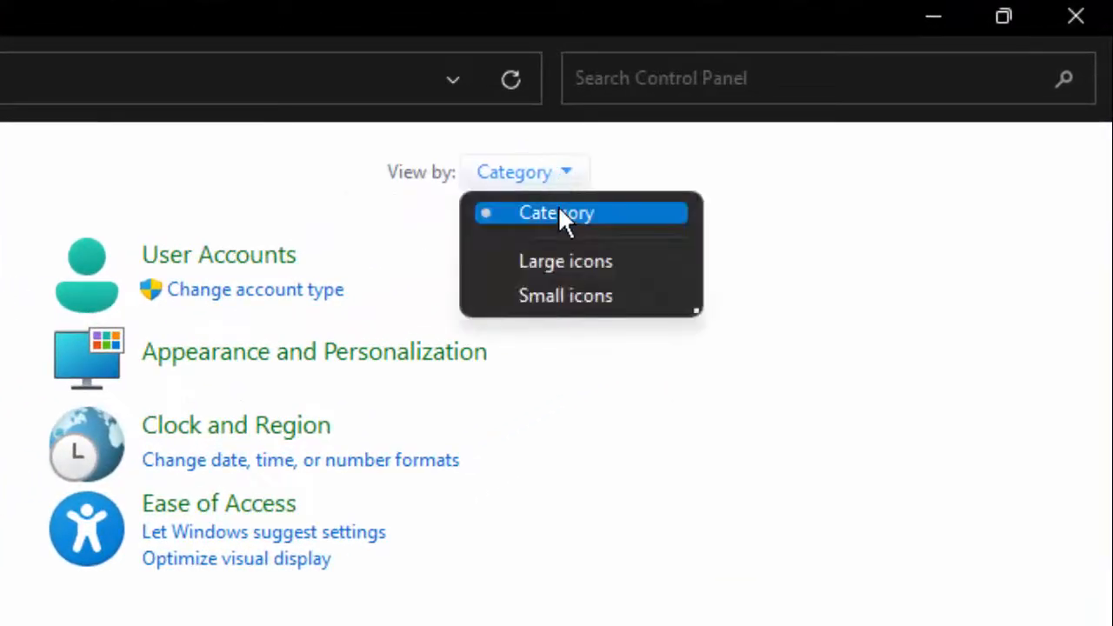
left_click(556, 213)
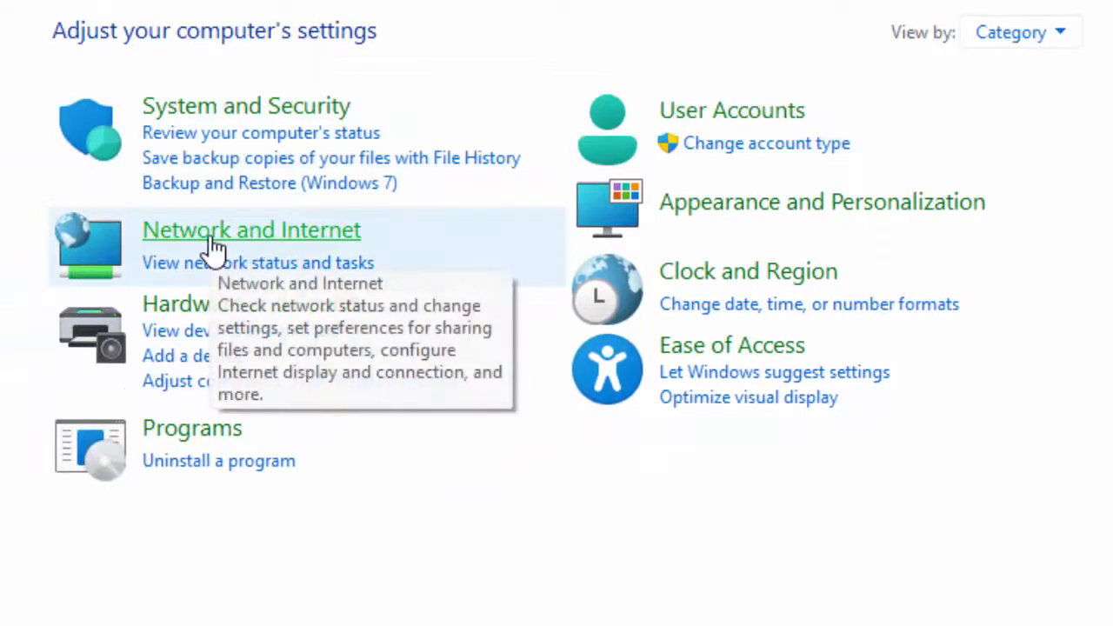
mouse_move(265, 243)
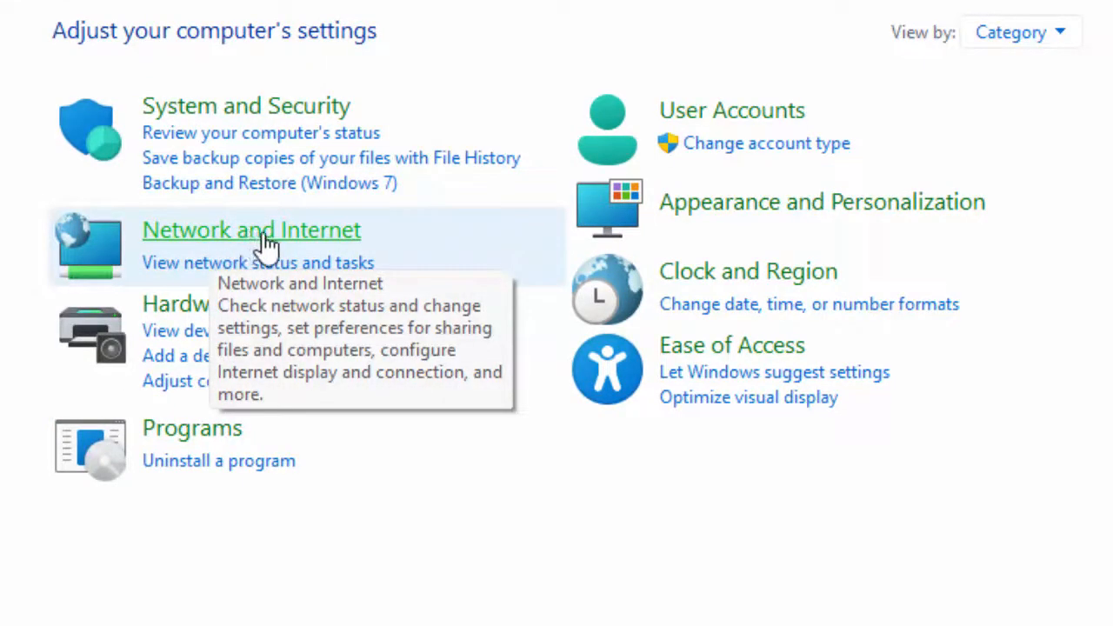
left_click(251, 229)
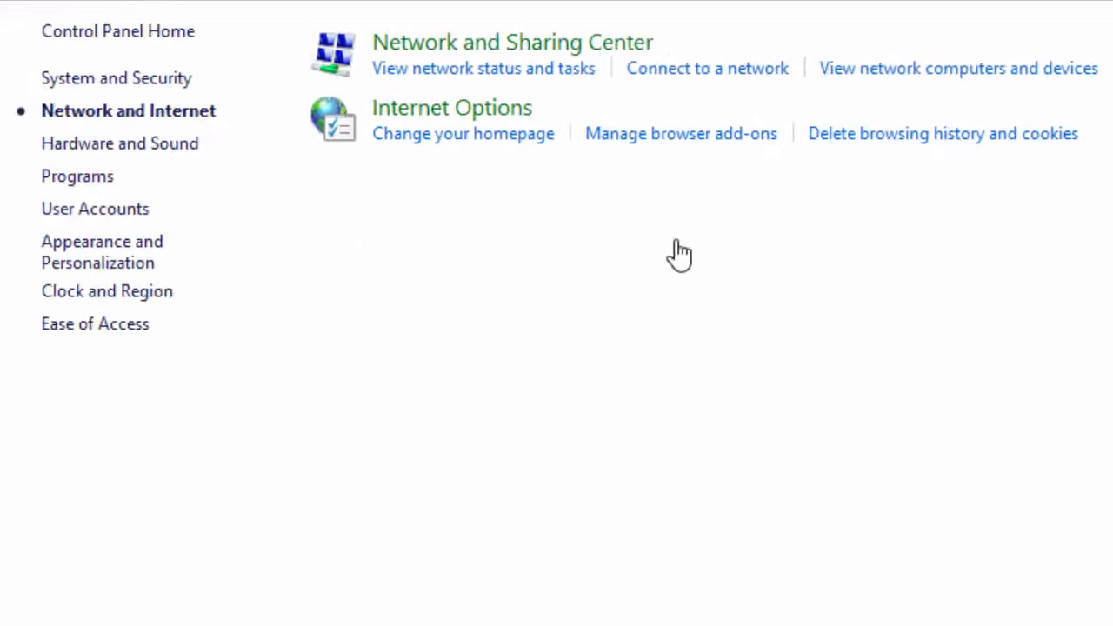
mouse_move(452, 53)
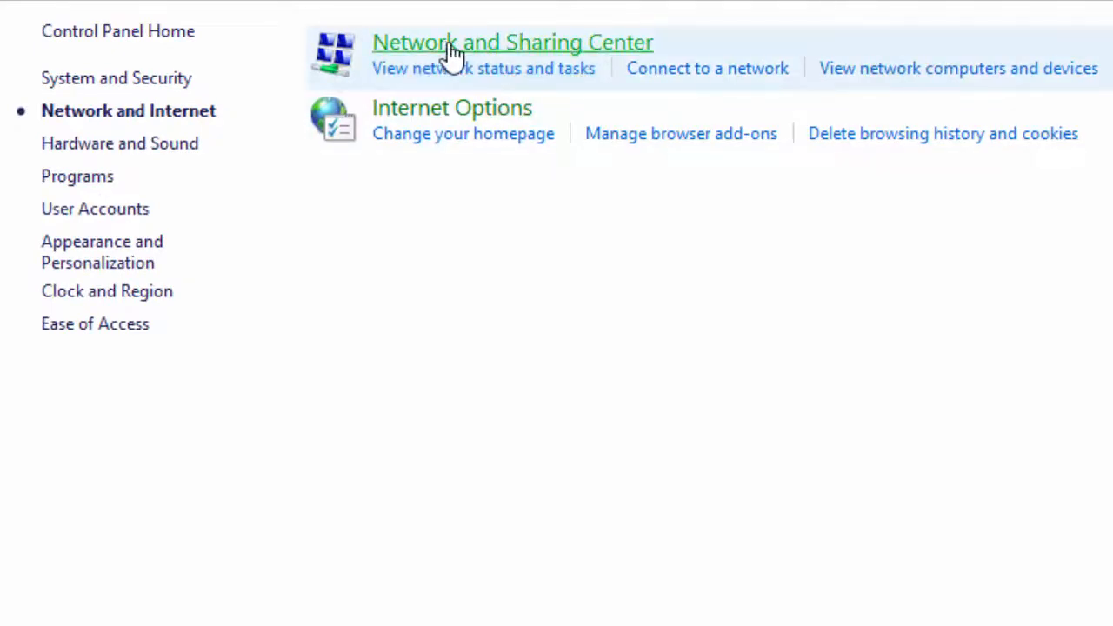
mouse_move(507, 48)
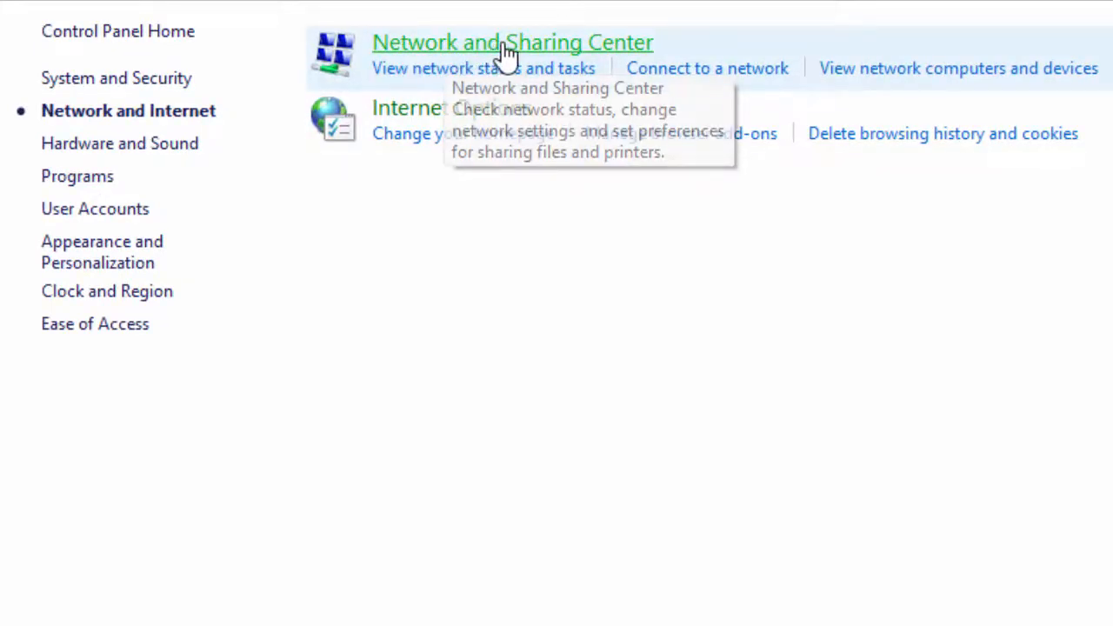
left_click(523, 42)
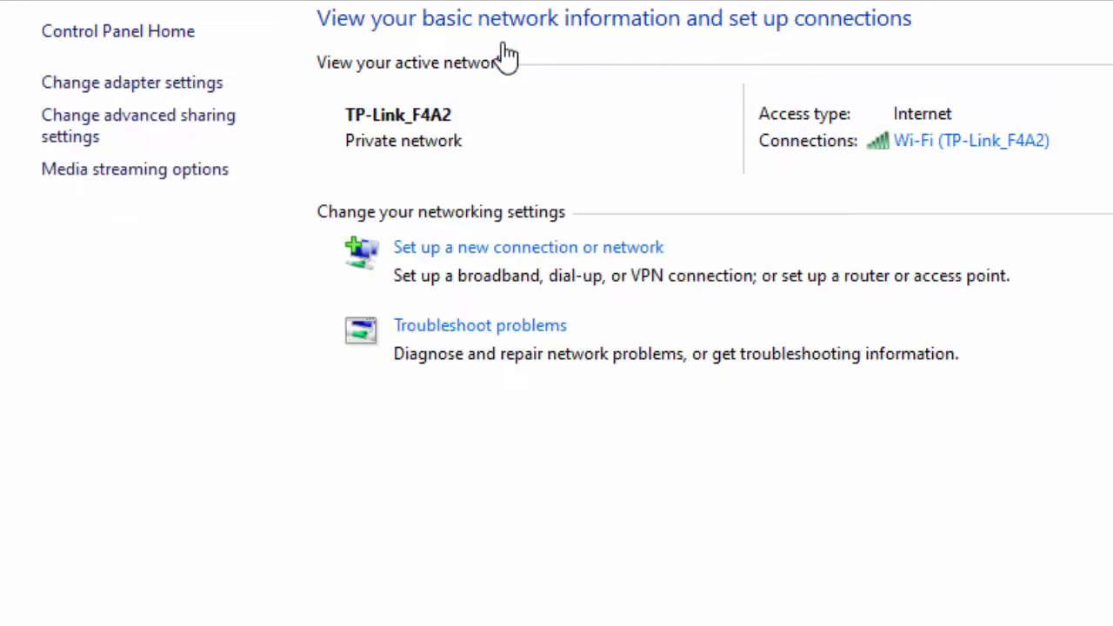
mouse_move(122, 89)
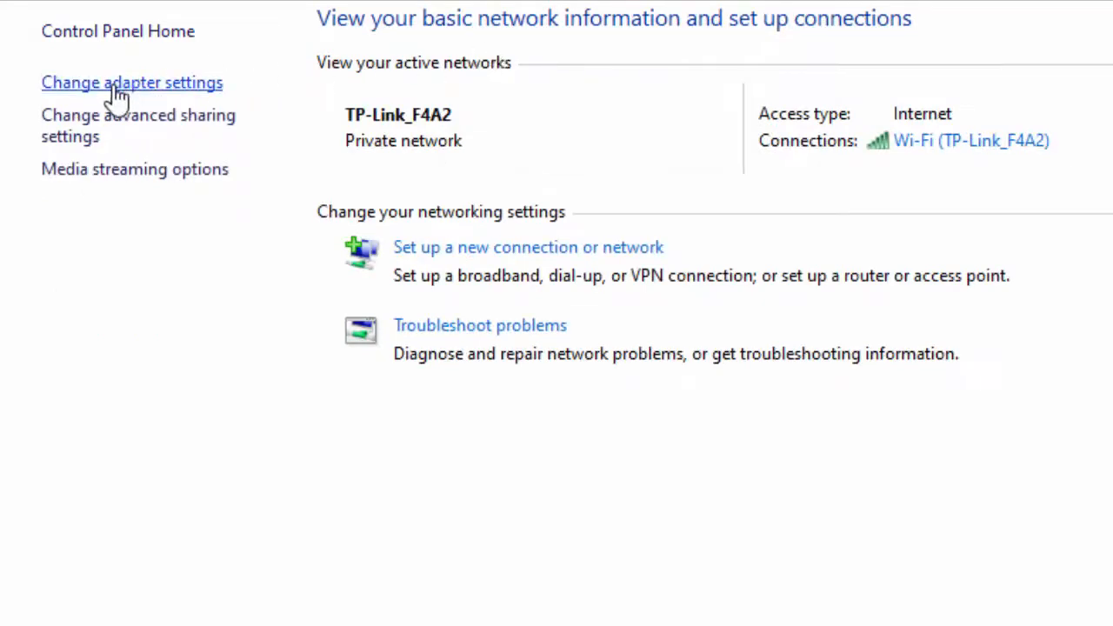
mouse_move(148, 95)
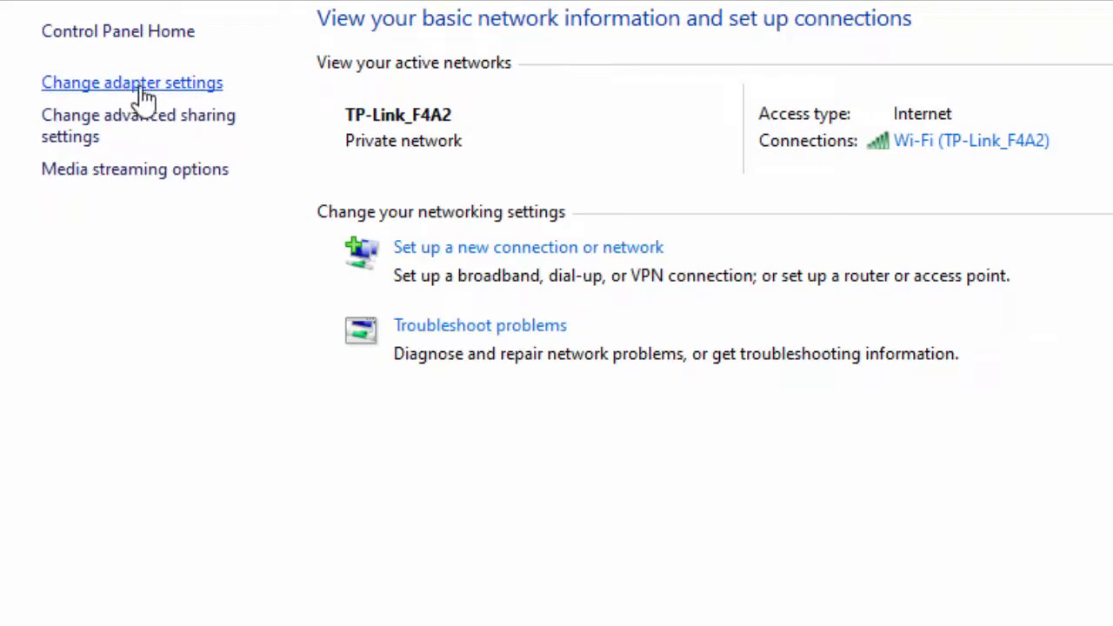
- Open the Wi-Fi adapter's Properties and select Internet Protocol Version 4 (TCP/IPv4)
left_click(131, 83)
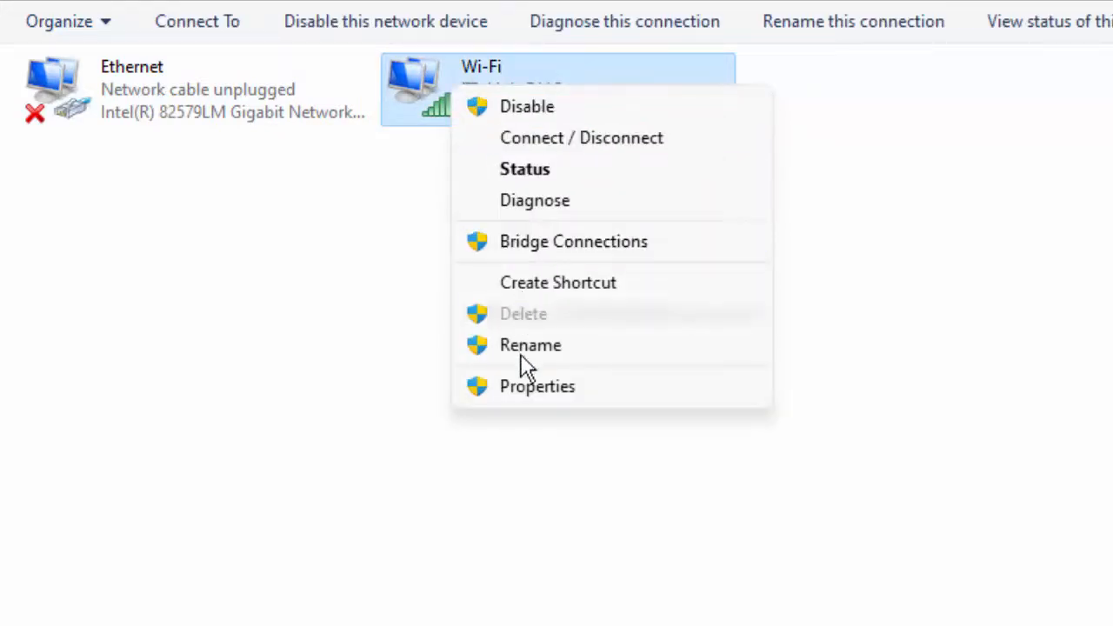
left_click(537, 386)
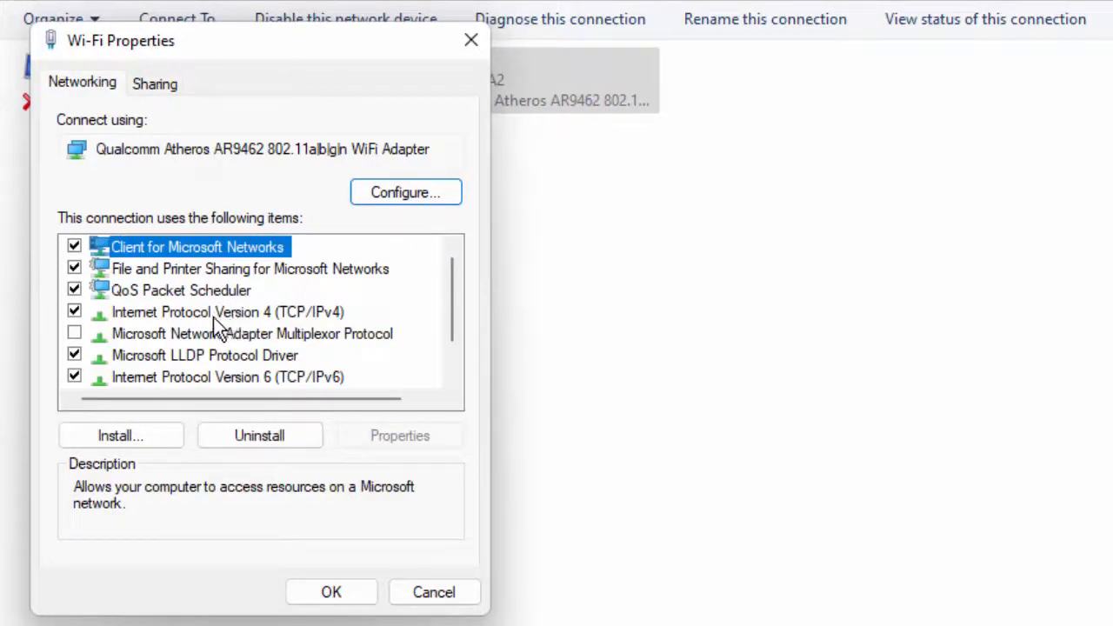
left_click(227, 312)
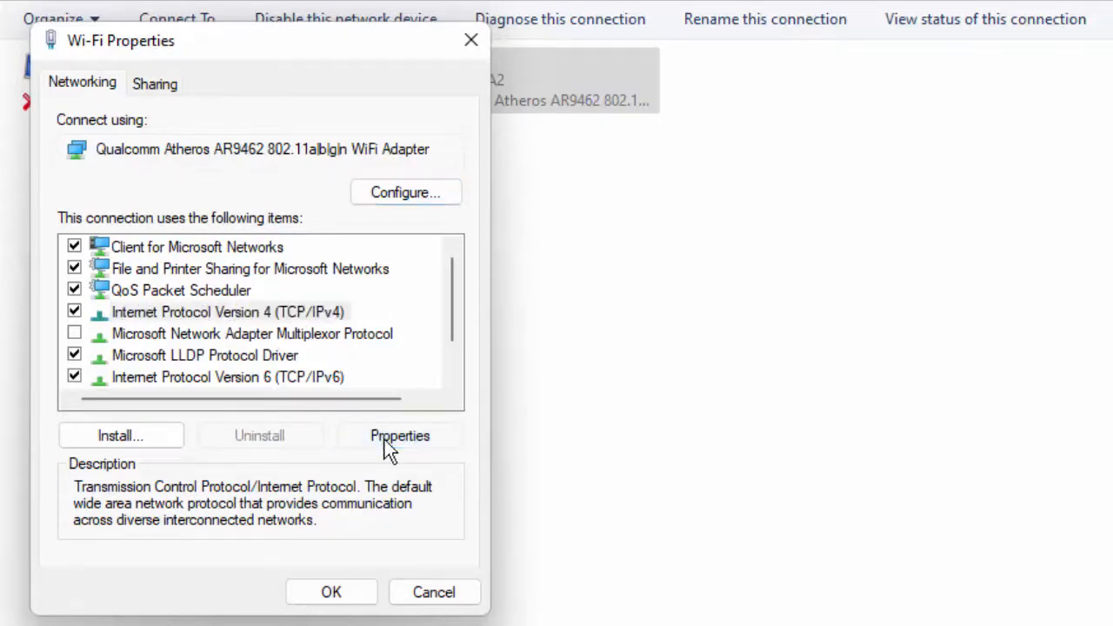
- Set IPv4 DNS to preferred 8.8.8.8 and alternate 8.8.4.4, confirm, and close Wi-Fi Properties
left_click(398, 434)
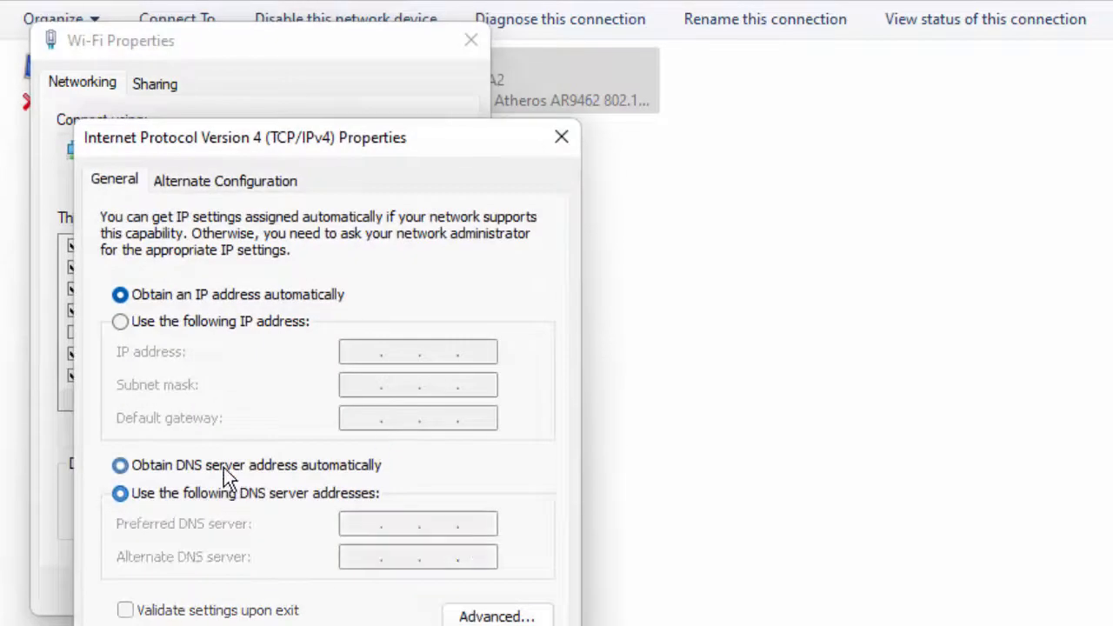
left_click(120, 465)
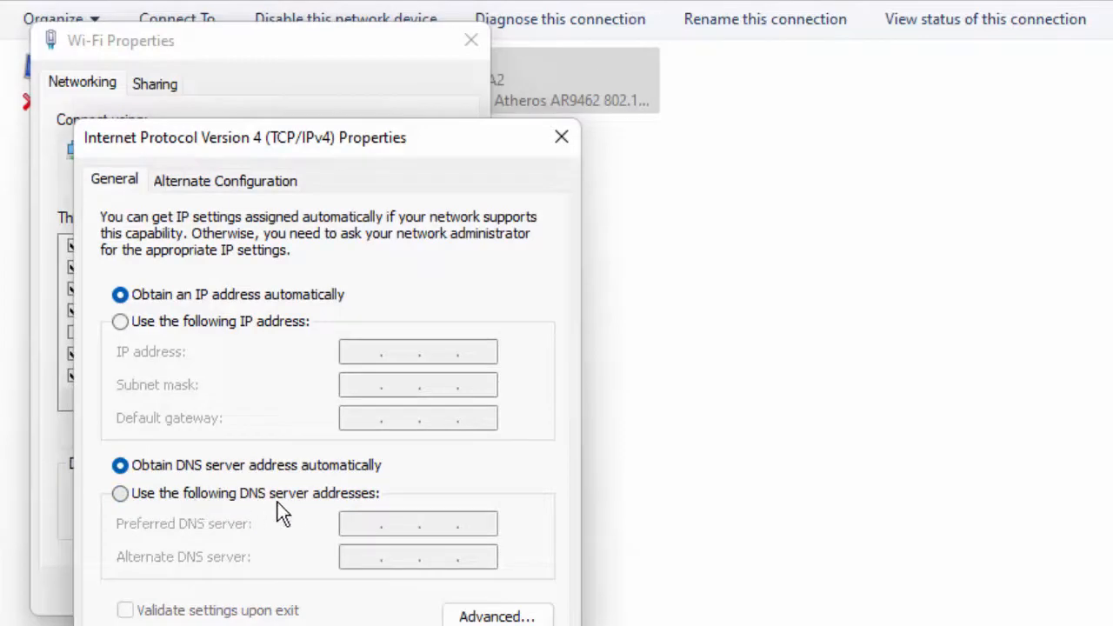
left_click(115, 492)
type("8.8.8.8")
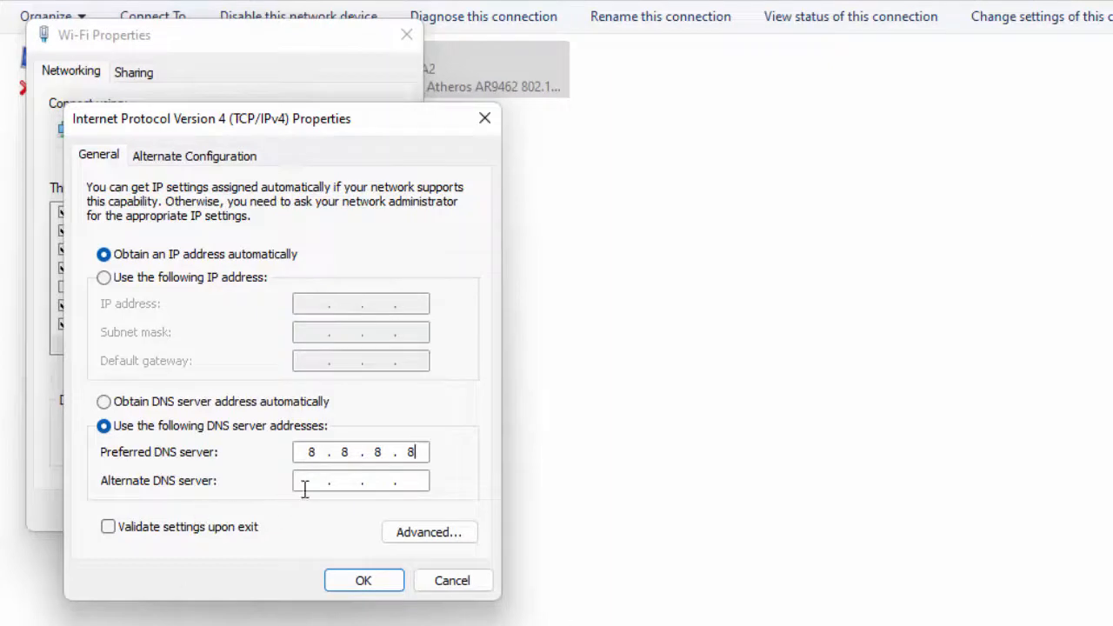
mouse_move(859, 313)
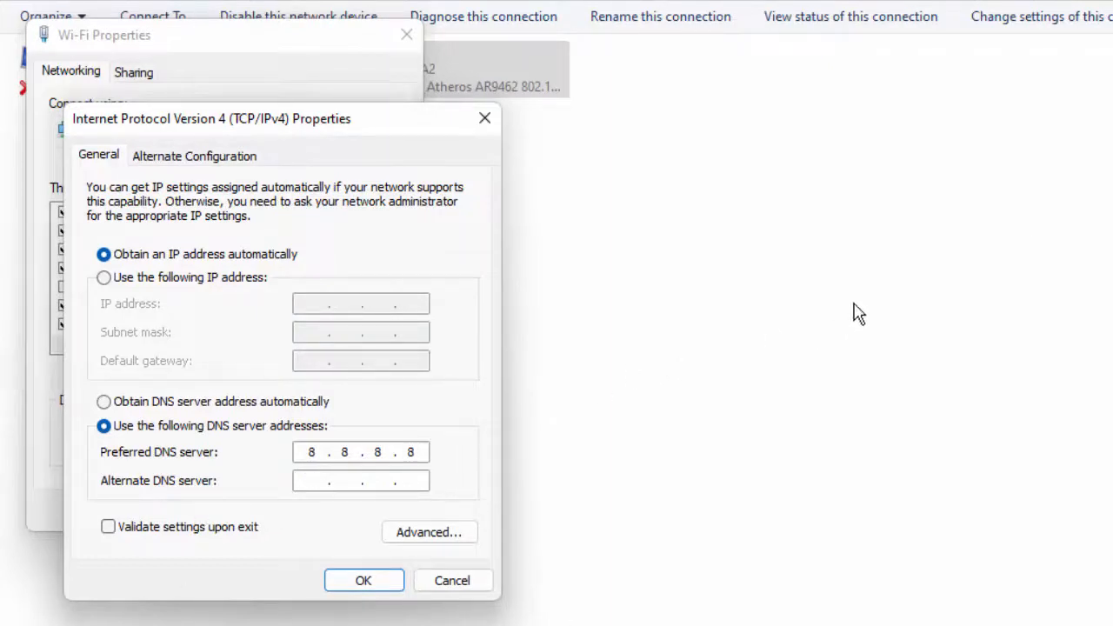
type("8.8.4.4")
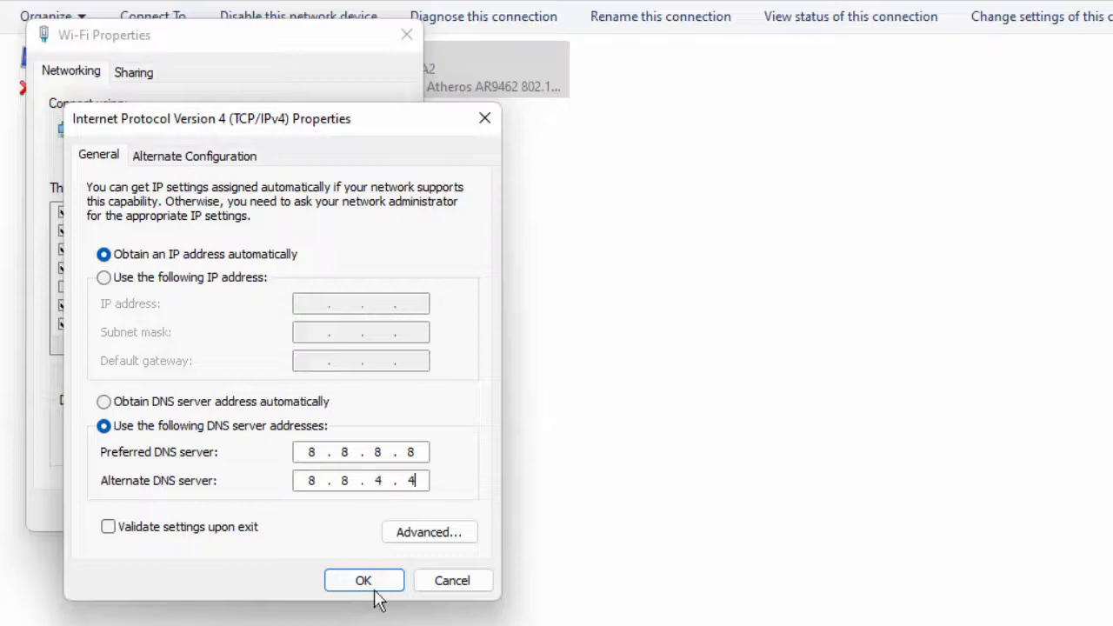
left_click(363, 580)
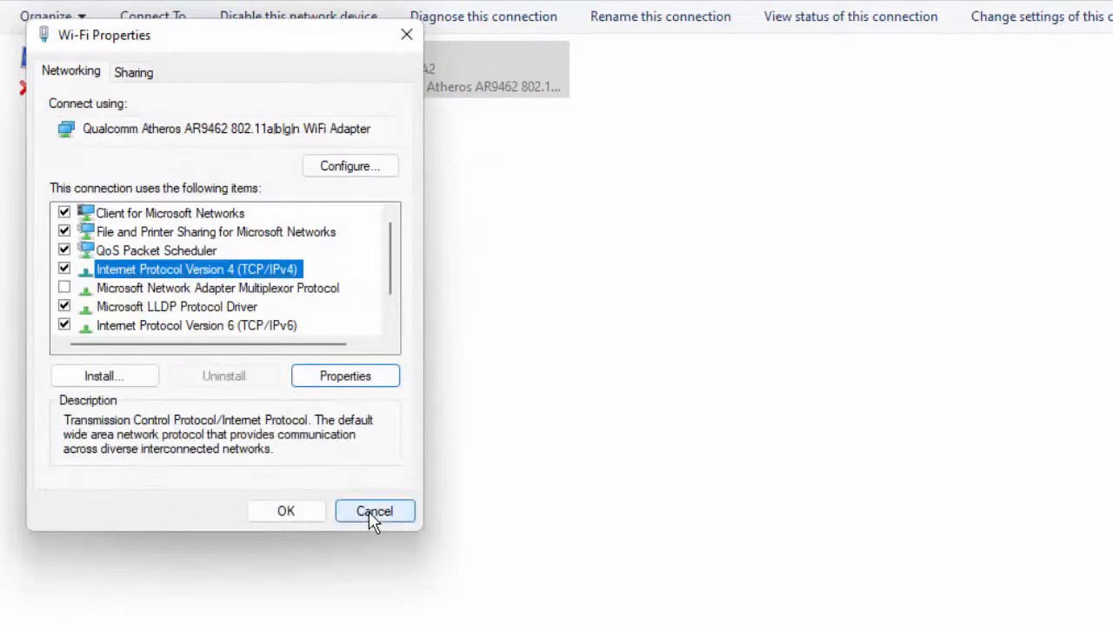
left_click(375, 510)
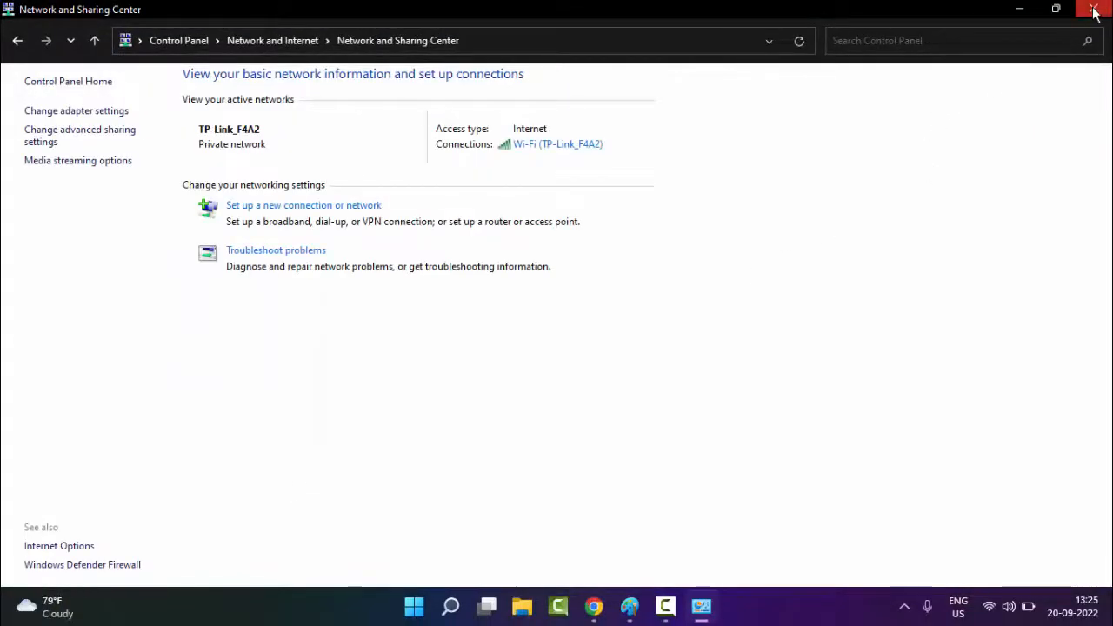
- Close the Network and Sharing Center window to return to the desktop
left_click(1095, 10)
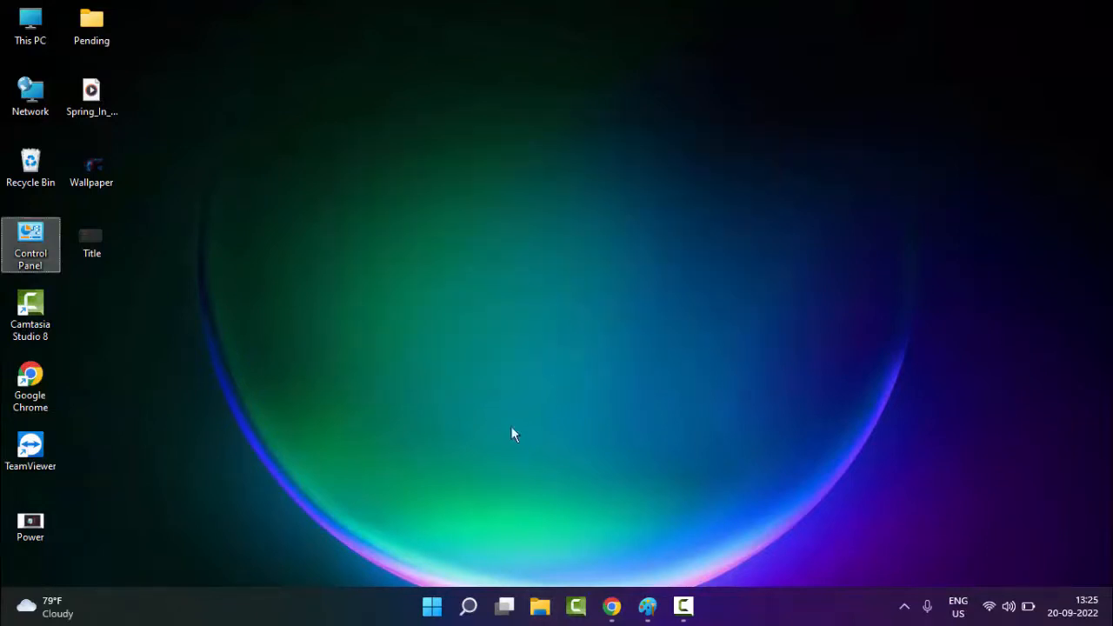
mouse_move(511, 452)
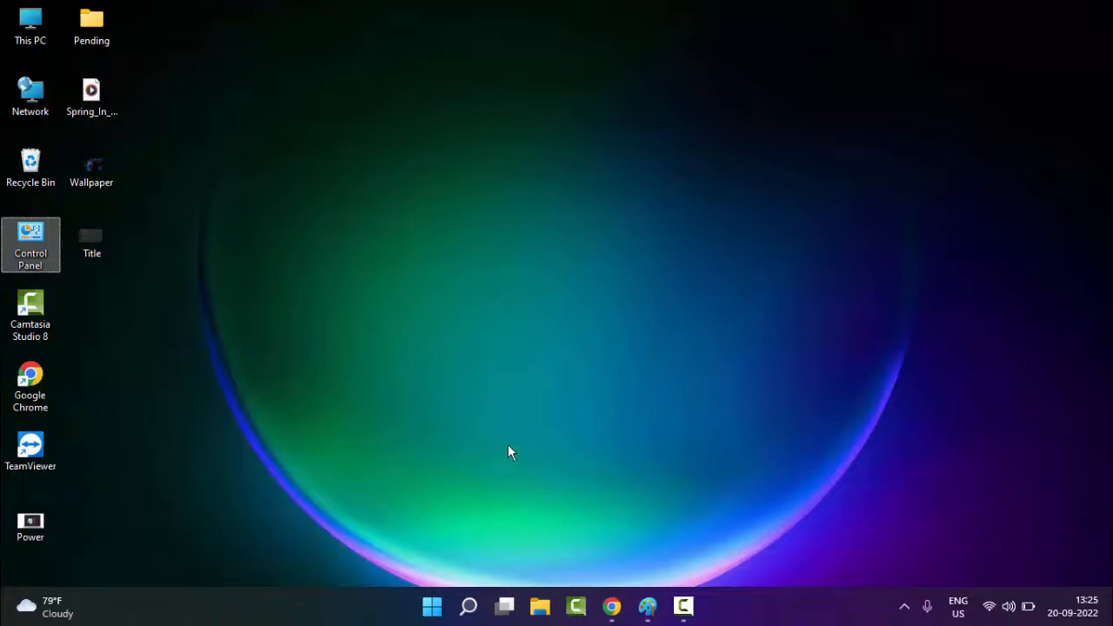
mouse_move(485, 513)
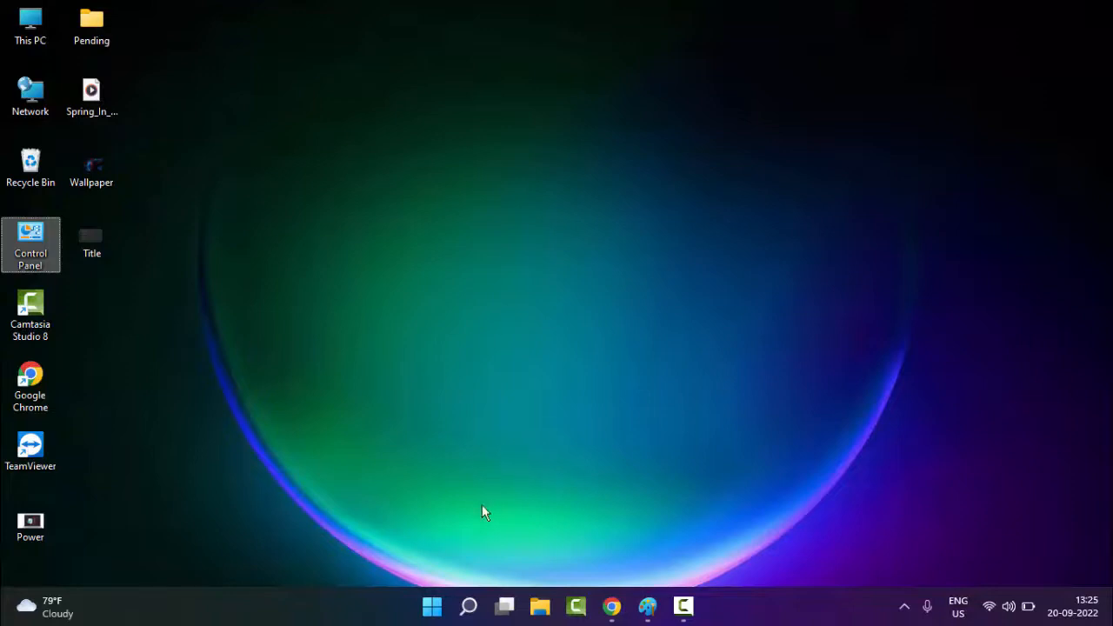
- Search Start for 'command prompt' and run it as administrator
left_click(432, 606)
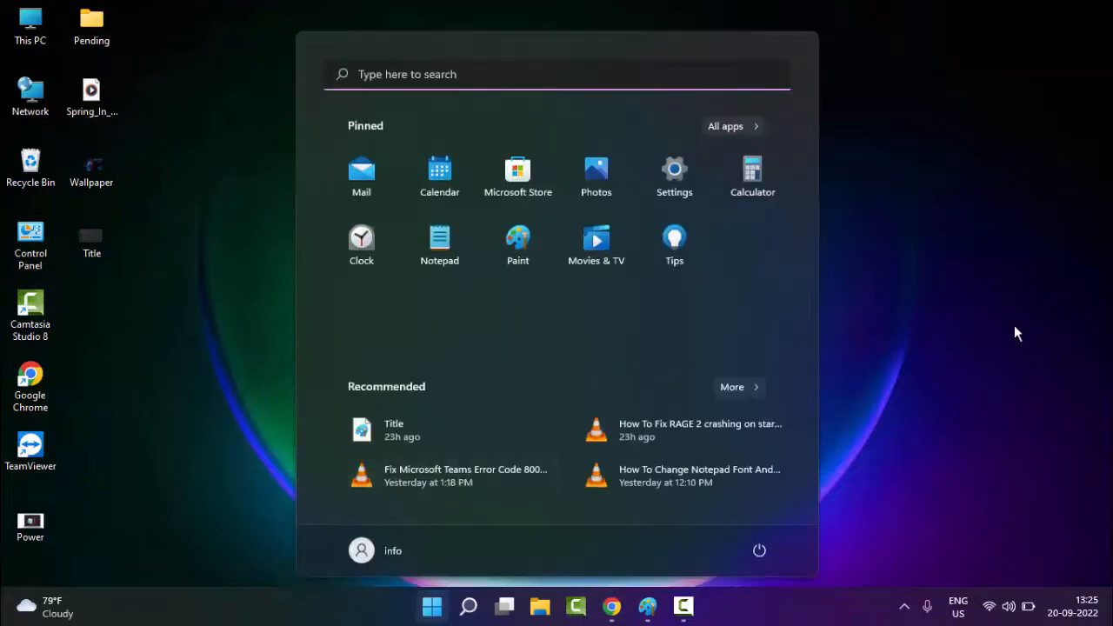
type("command prompt")
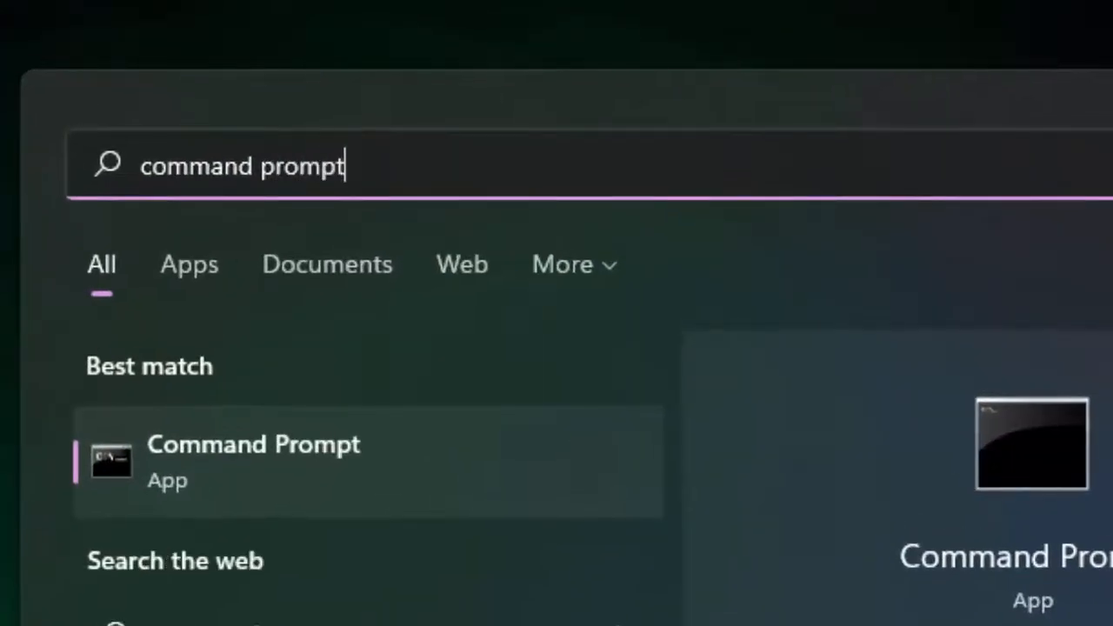
right_click(252, 443)
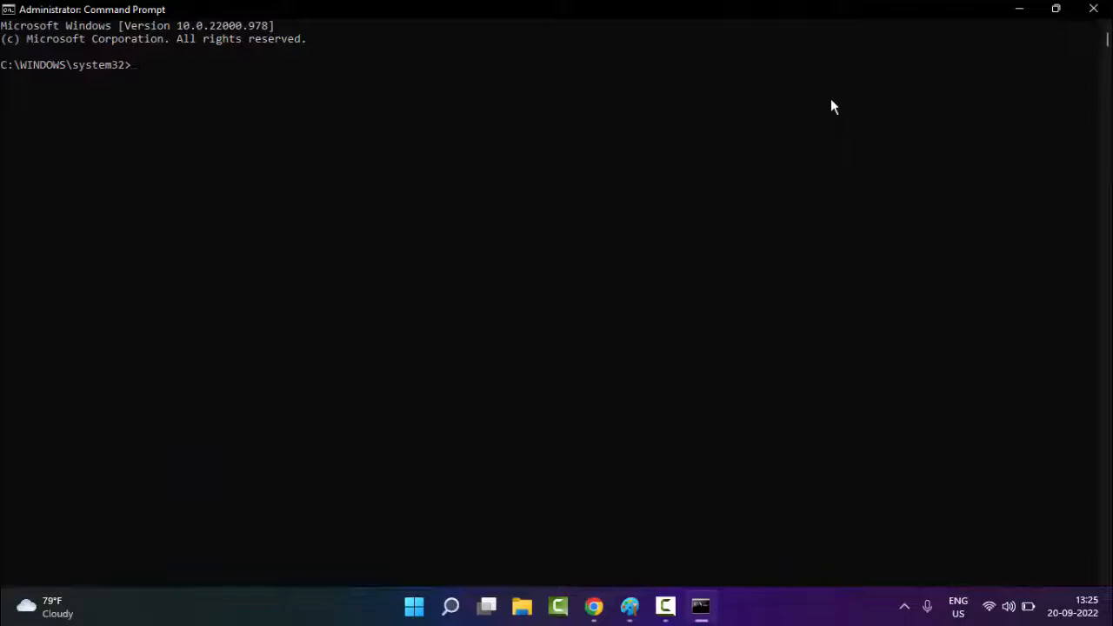
- Run ipconfig /flushdns, then netsh winsock reset in the admin Command Prompt
type("ipo")
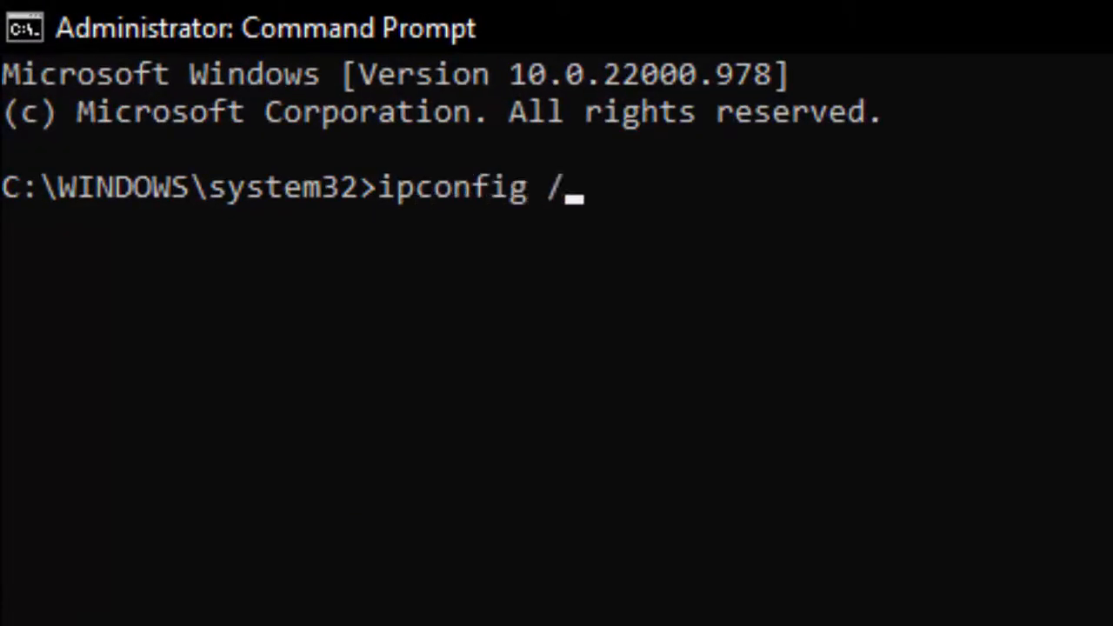
type("flushdns")
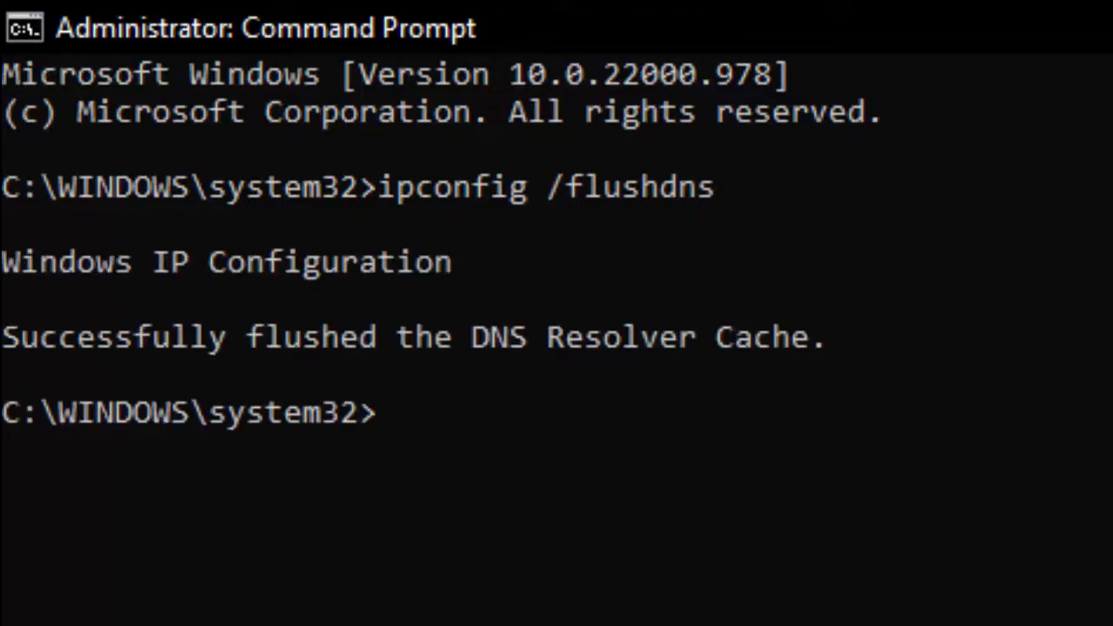
type("netsh")
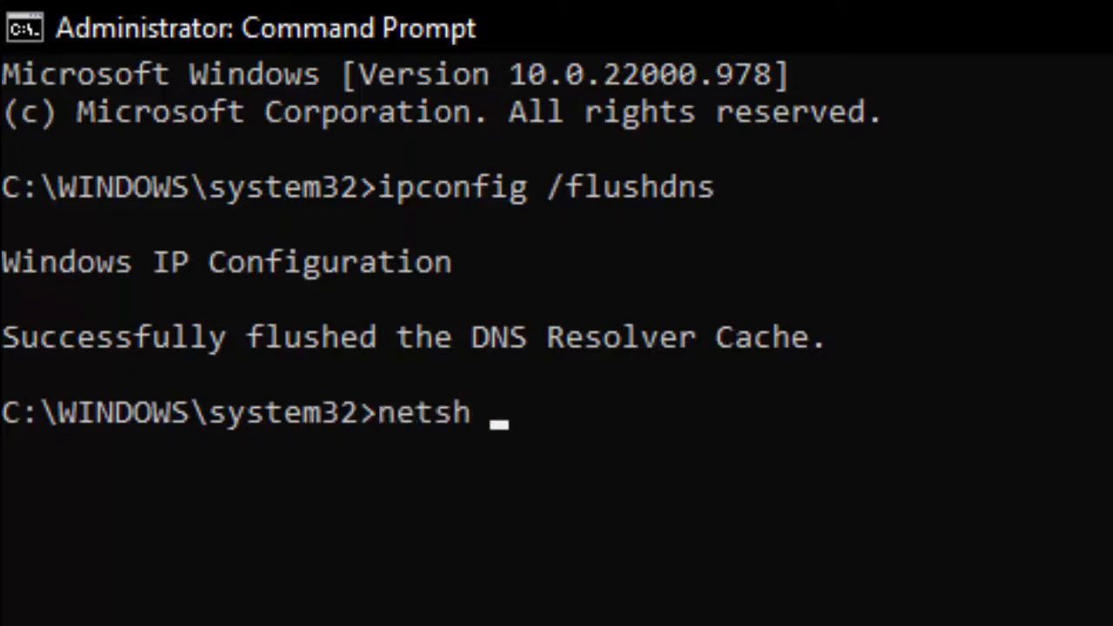
type("winscok")
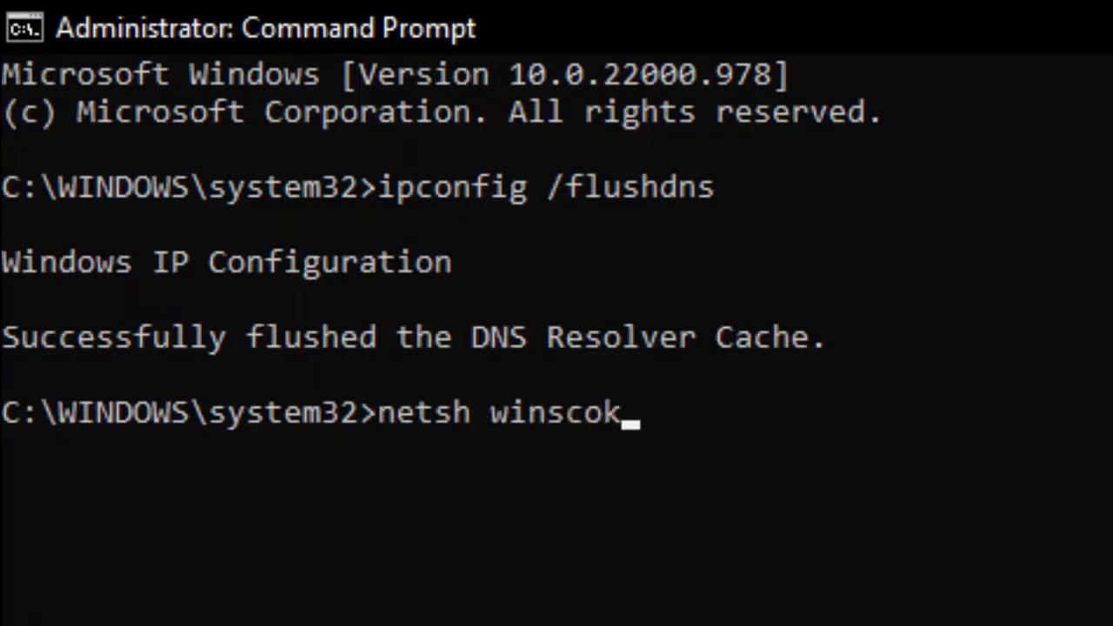
type("rese")
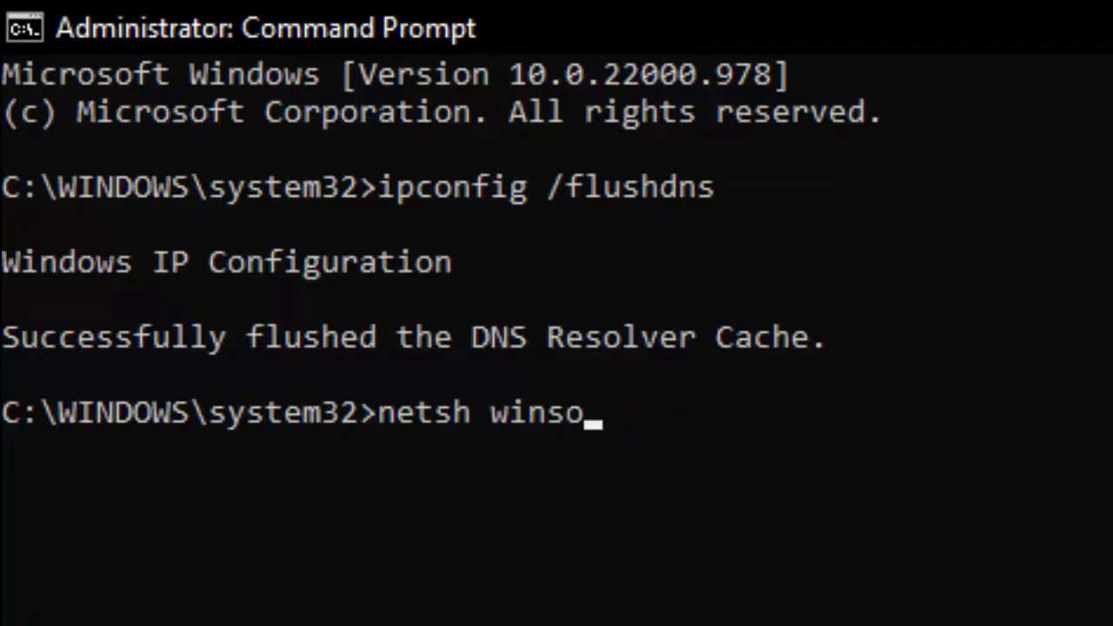
type("ck reset")
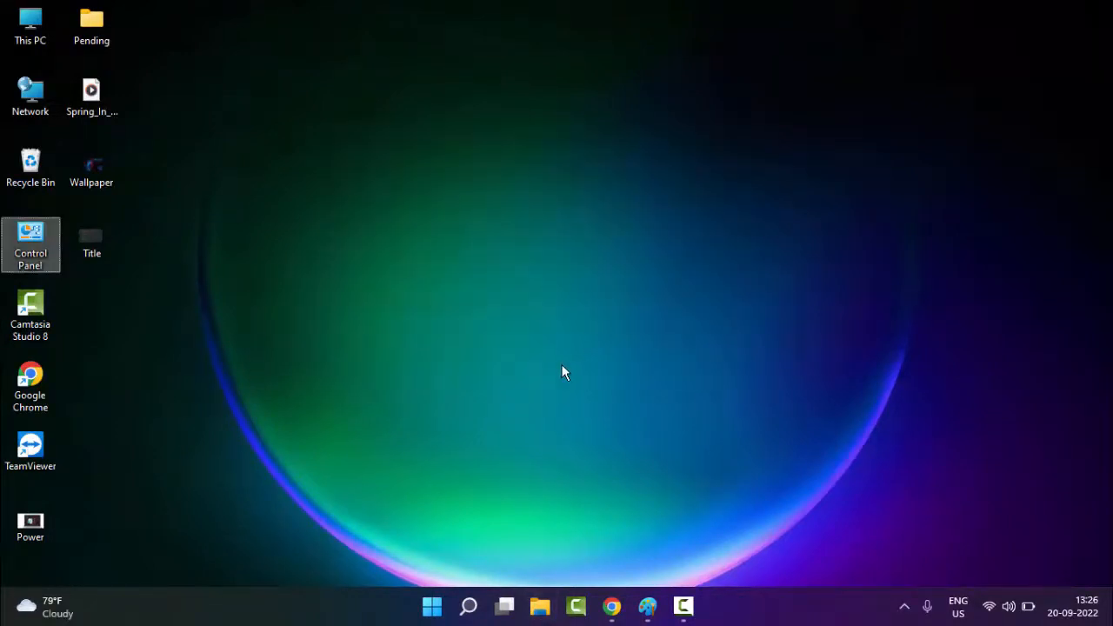
mouse_move(567, 383)
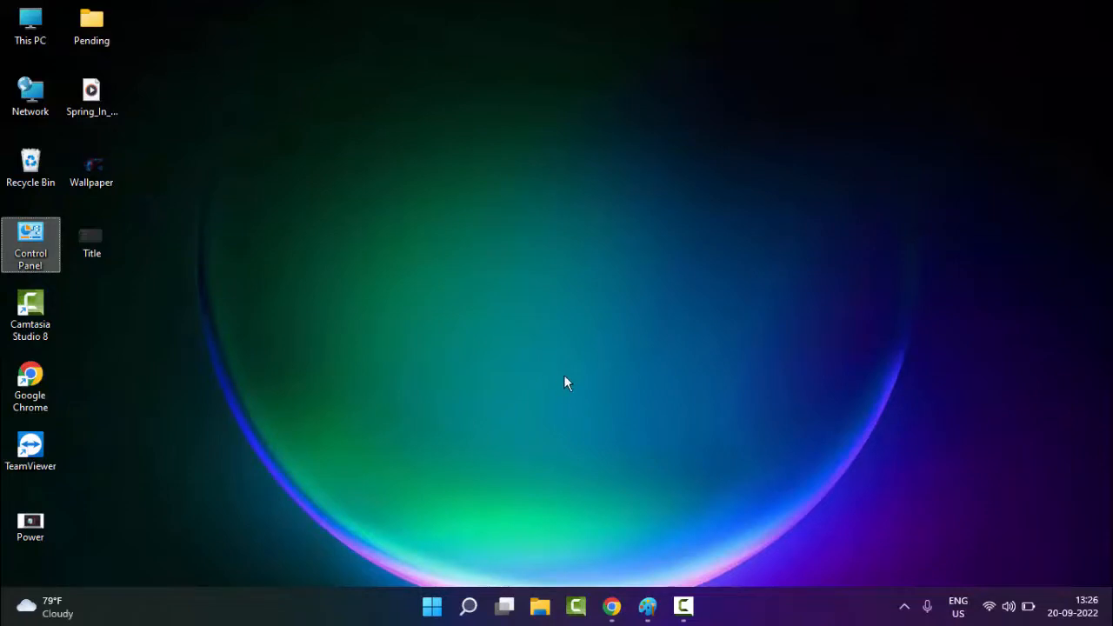
mouse_move(560, 371)
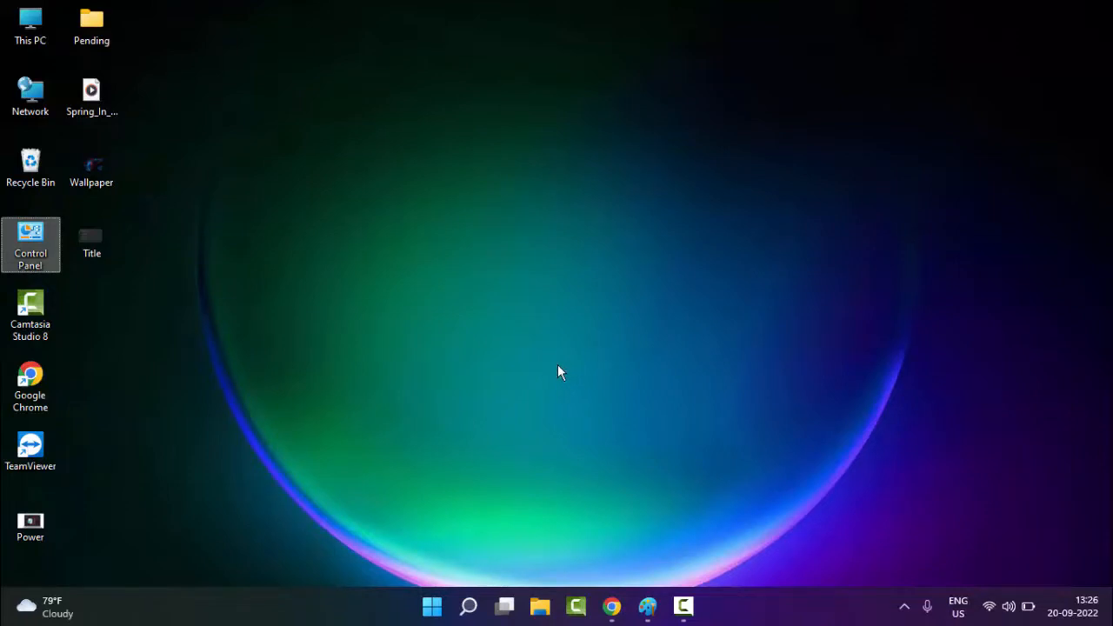
mouse_move(561, 363)
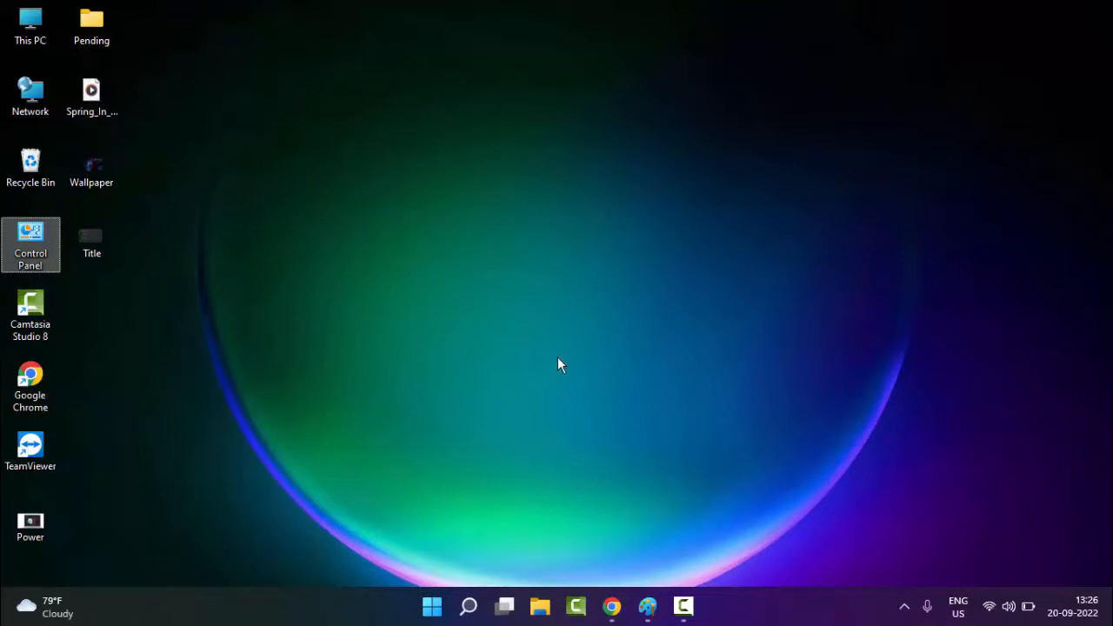